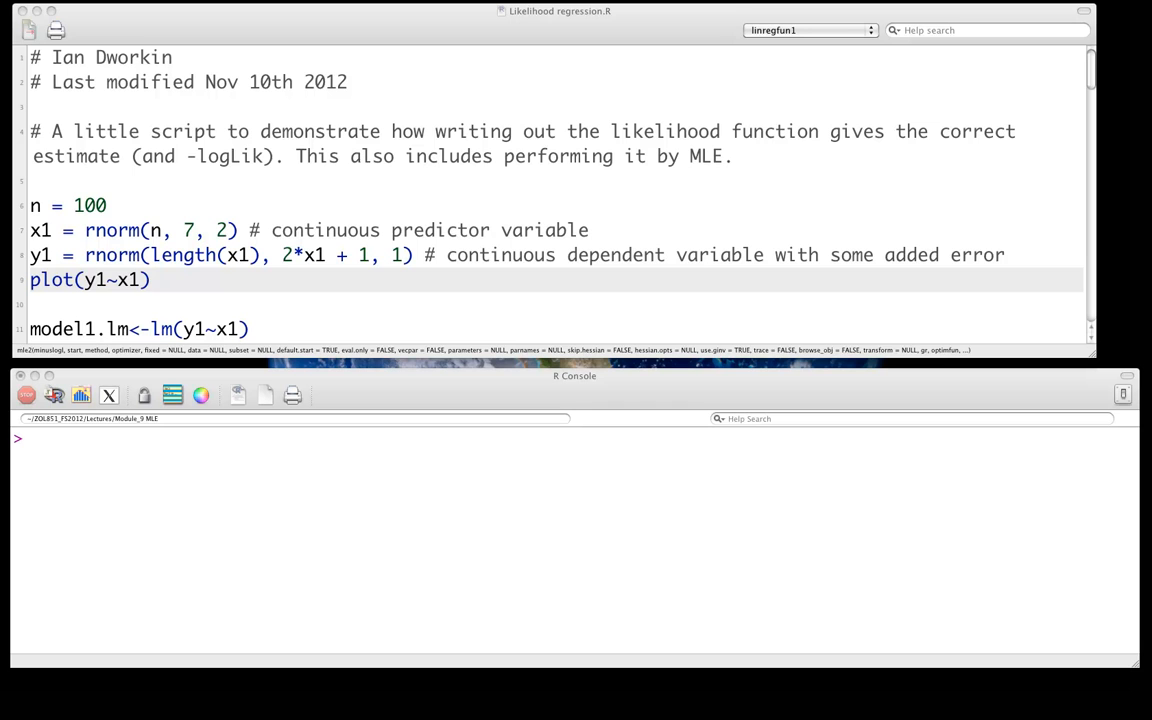
Run the lines creating n = 100, x1, y1 and the plot(y1~x1) scatterplot.
scroll(down, 3)
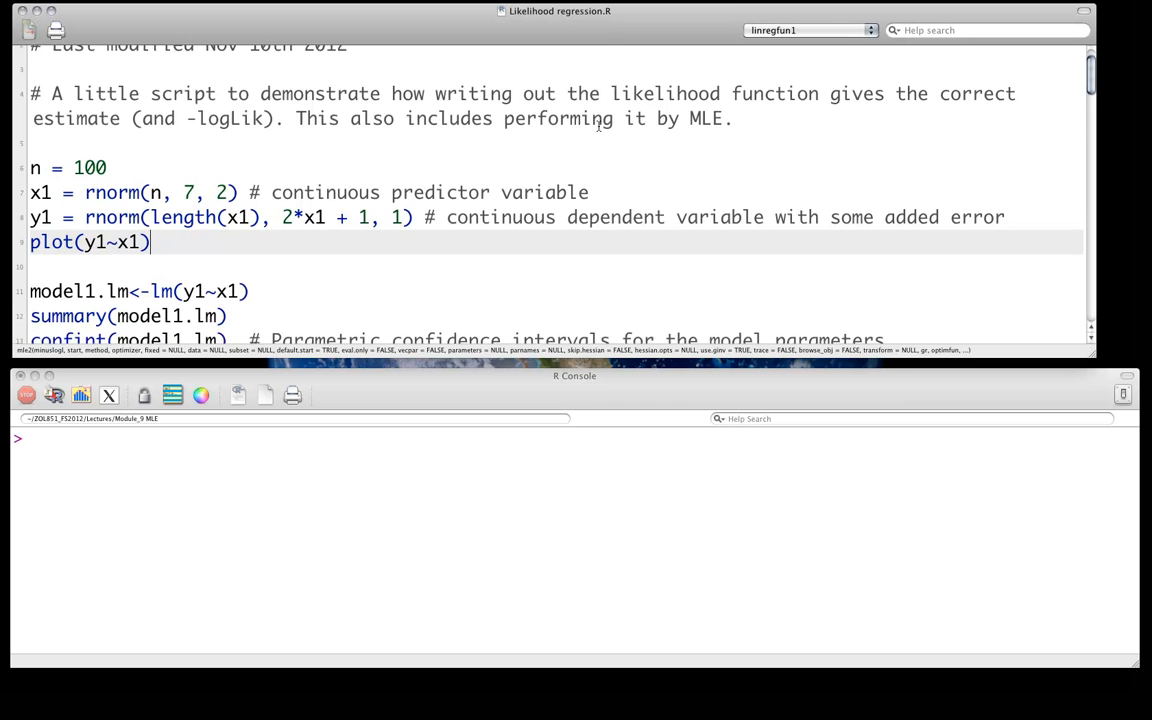
scroll(down, 3)
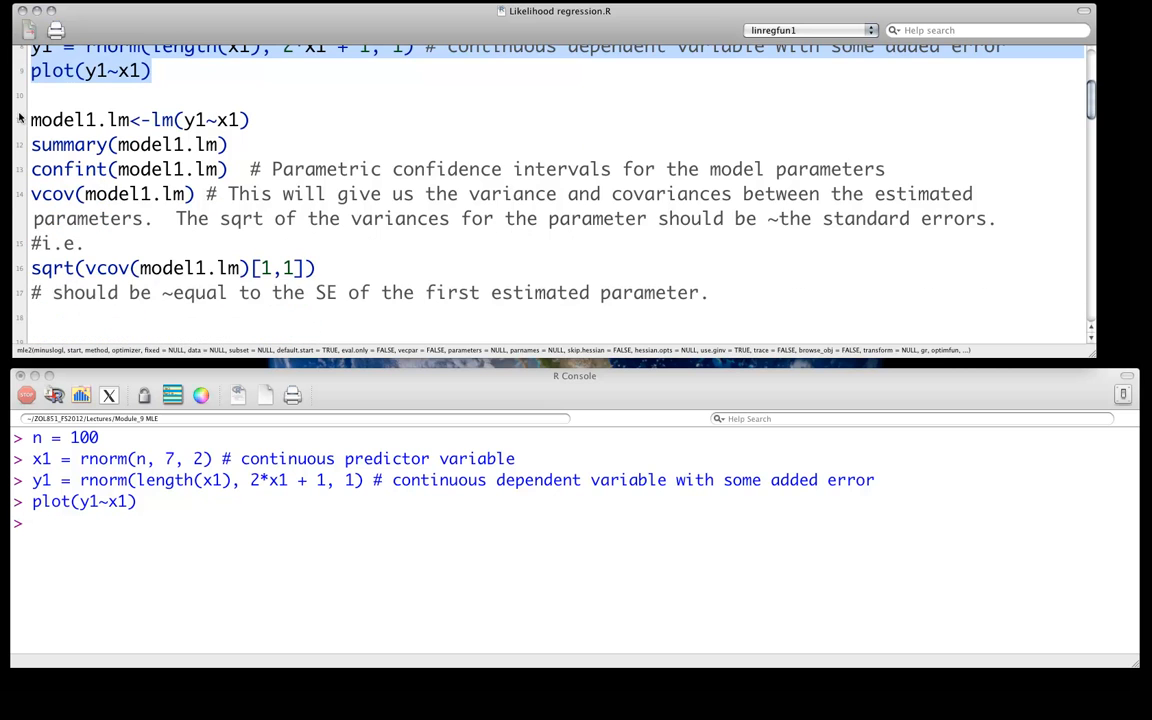
Fit model1.lm with lm(y1~x1) and get logLik -128.25, AIC 262.50, BIC 270.32.
click(130, 119)
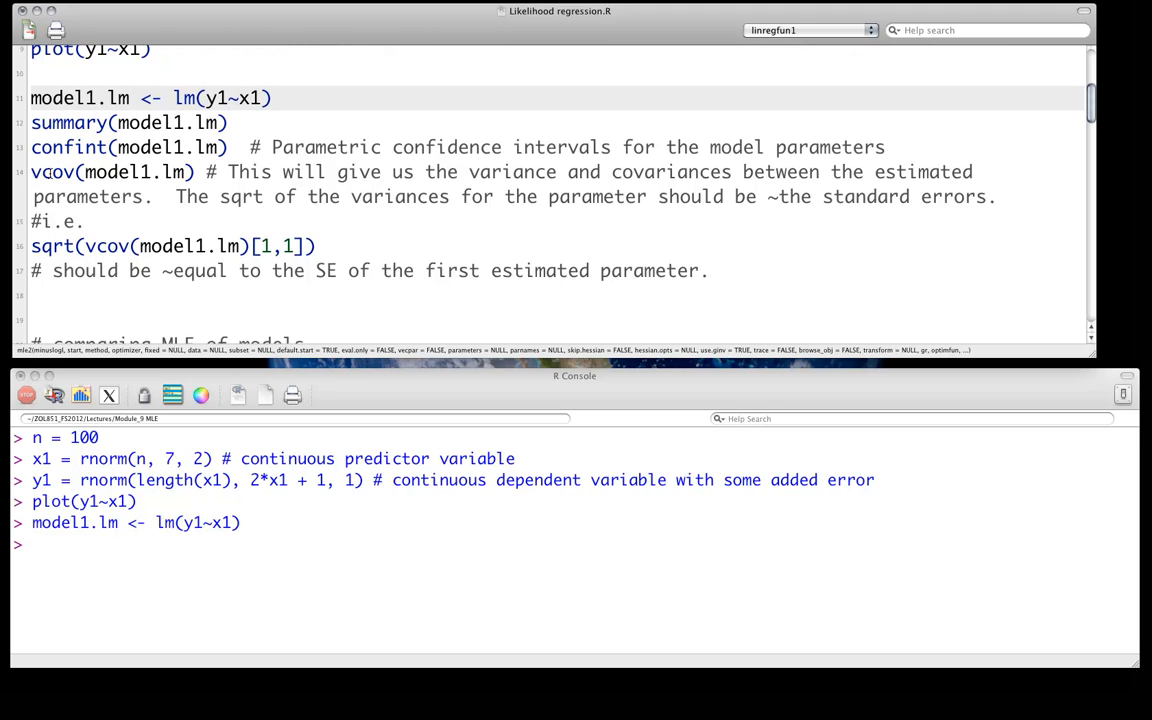
scroll(down, 3)
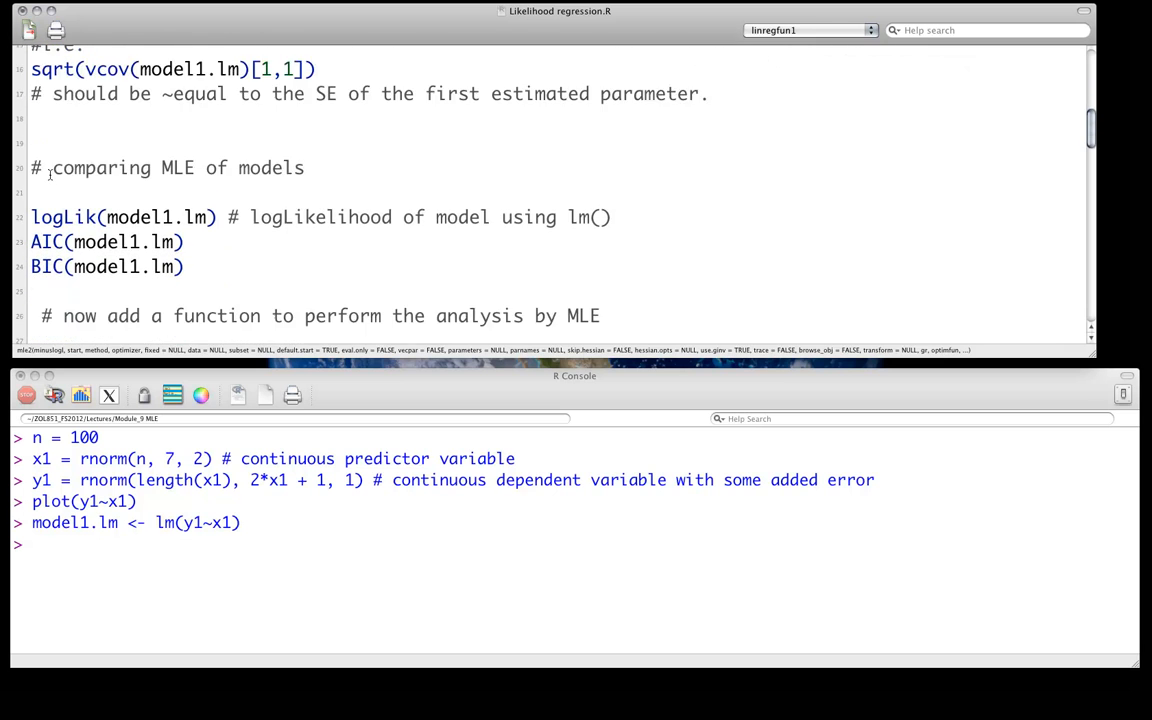
scroll(down, 3)
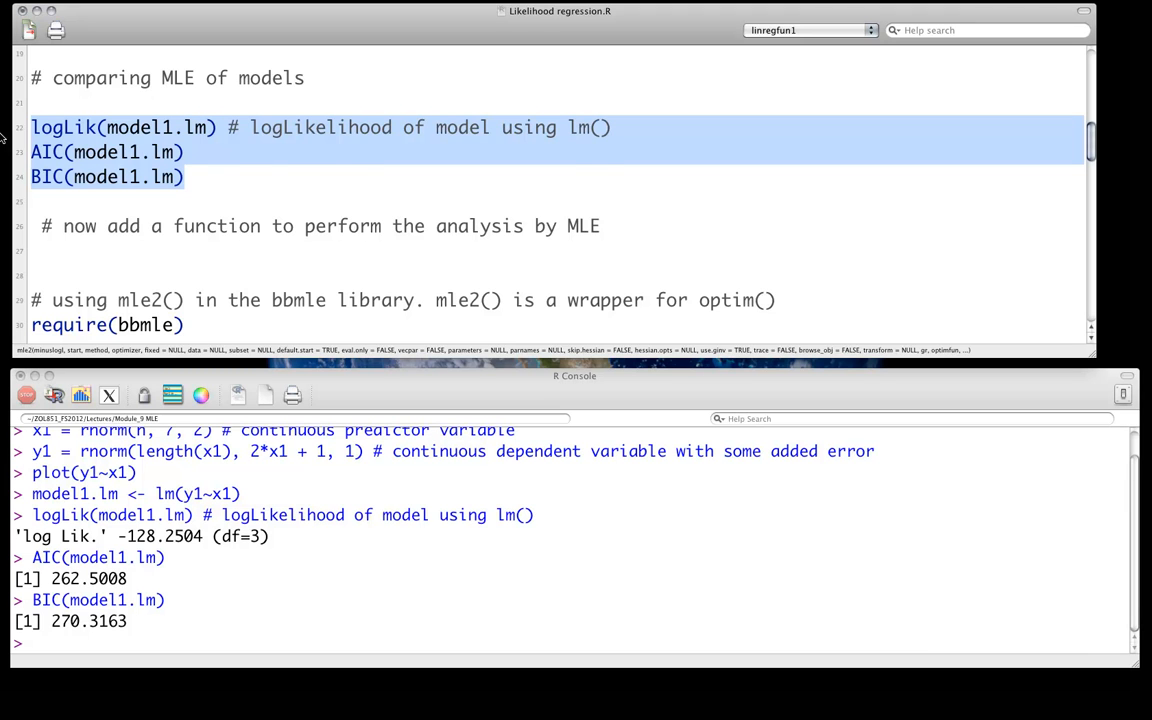
Run the require(bbmle) line to load the package in the console.
scroll(down, 3)
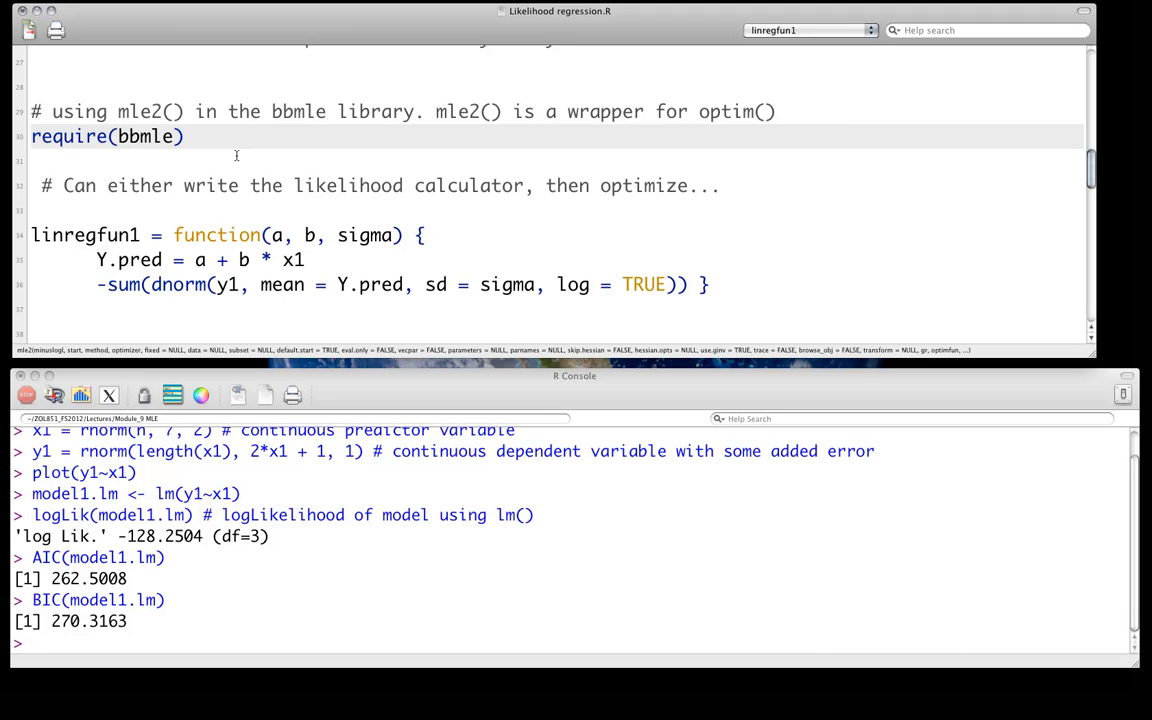
click(183, 136)
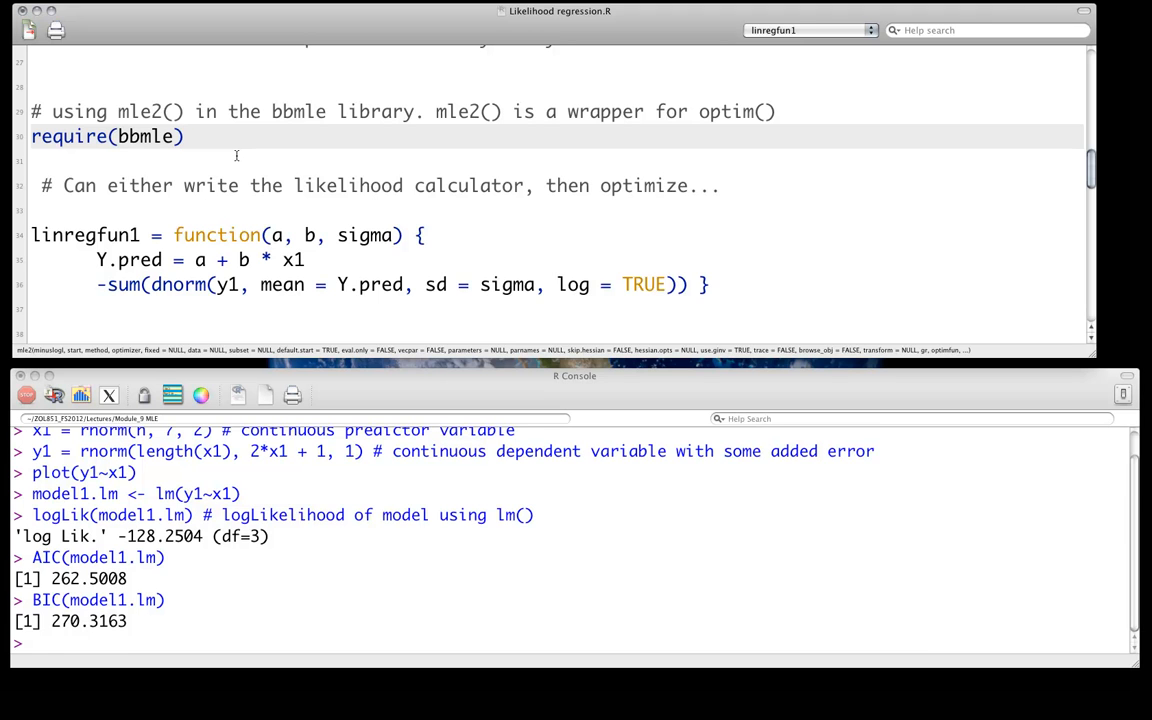
key(Return)
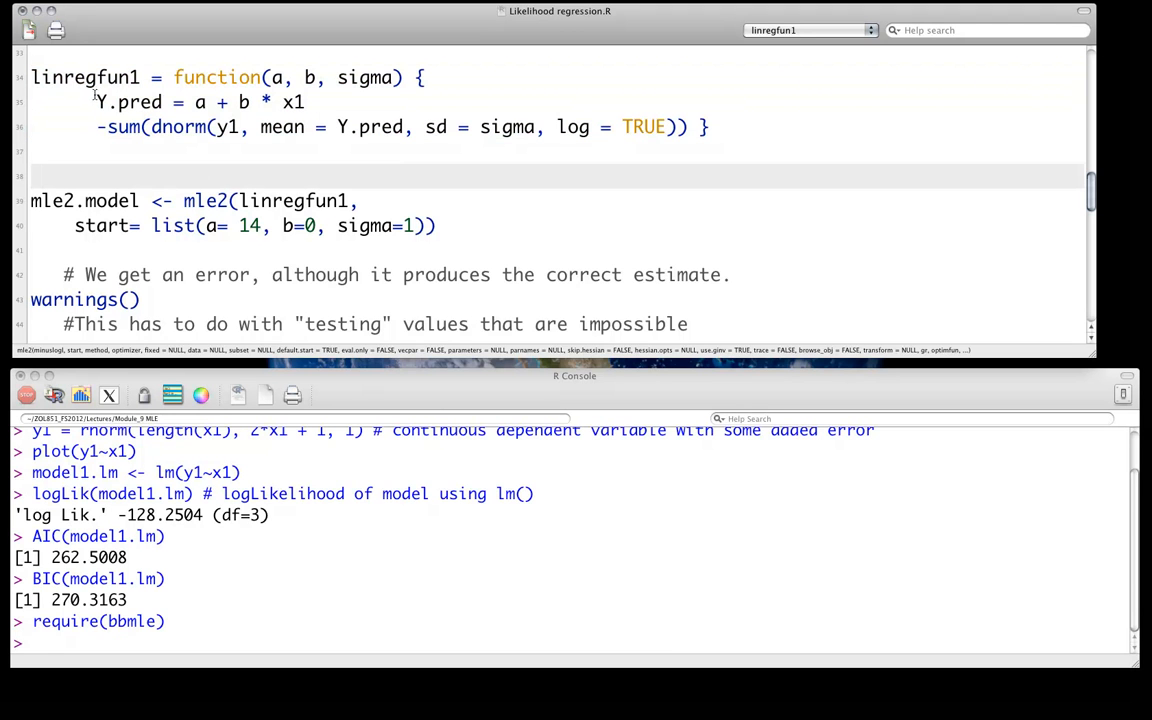
Review and run the linregfun1 negative log-likelihood definition with dnorm(log = TRUE).
drag(96, 101, 305, 101)
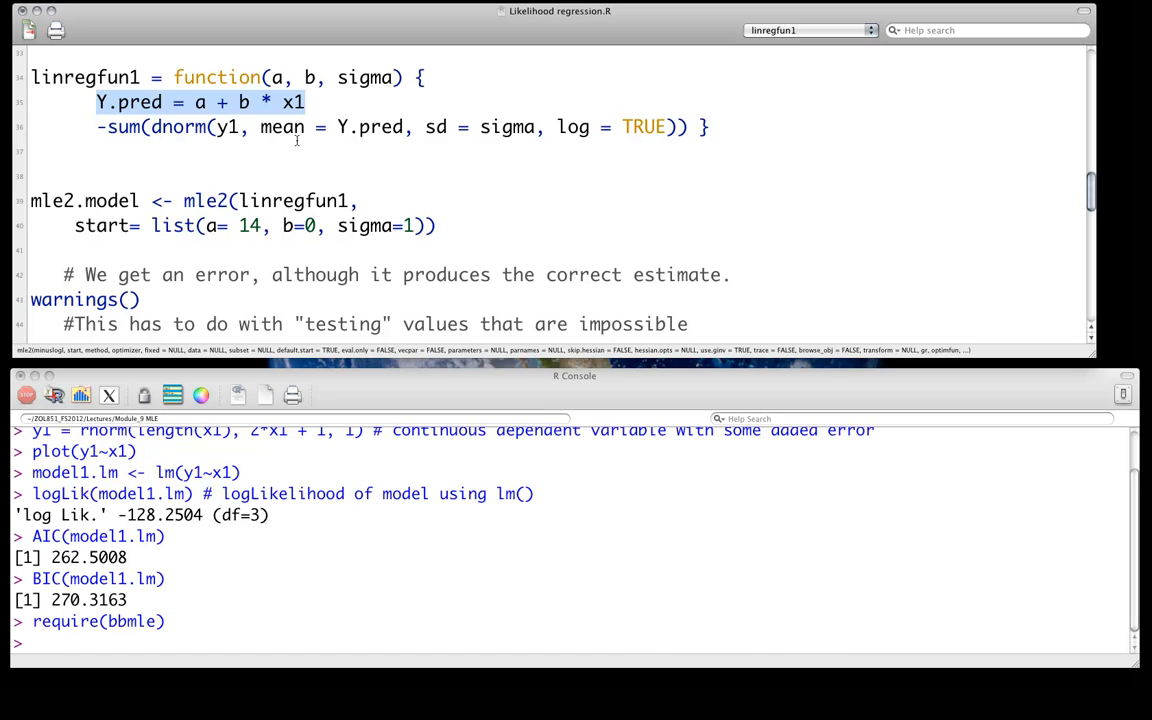
mouse_move(322, 110)
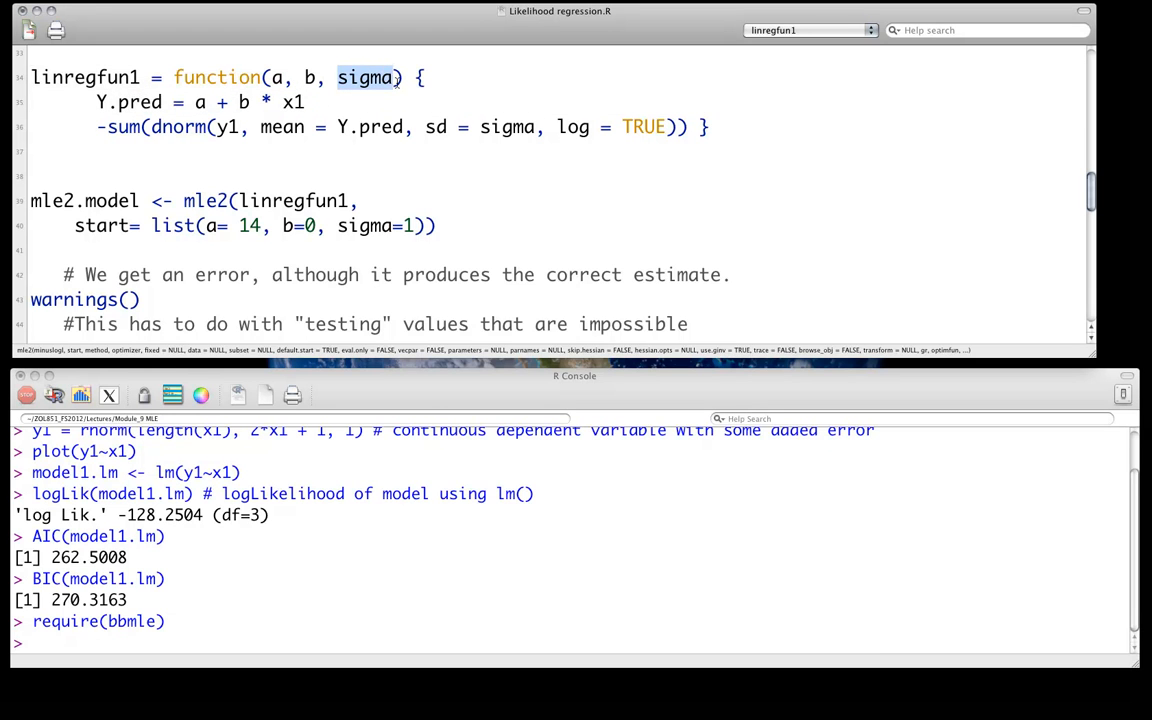
mouse_move(373, 136)
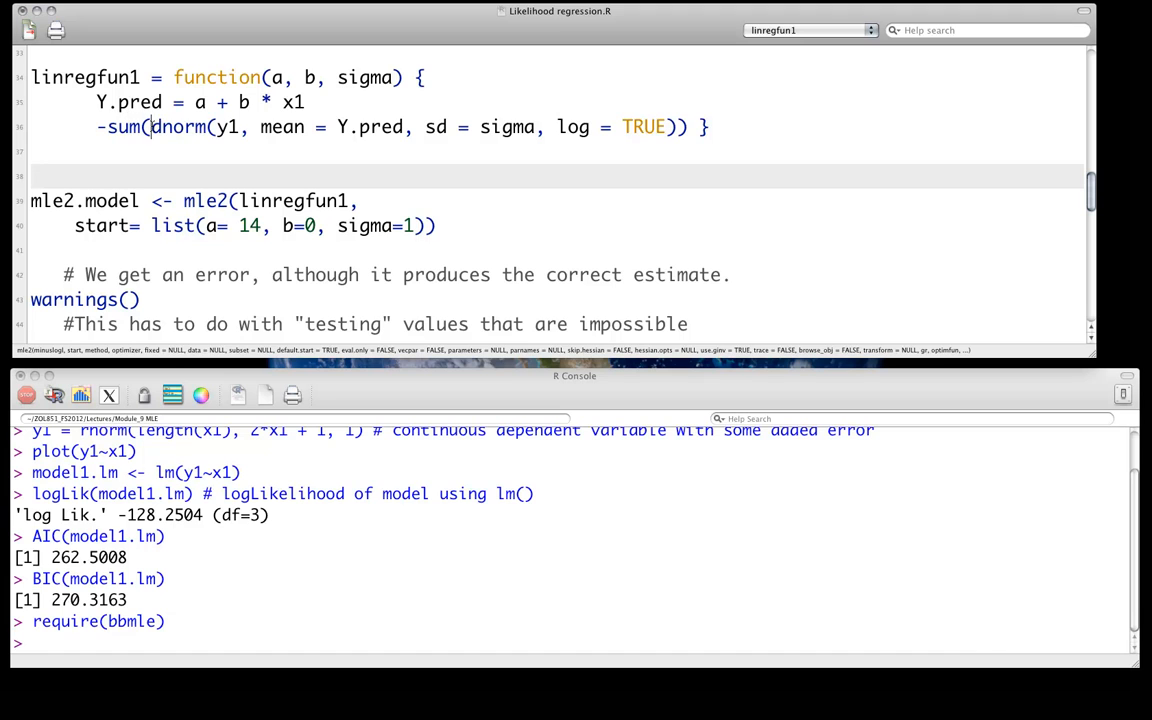
drag(152, 127, 665, 127)
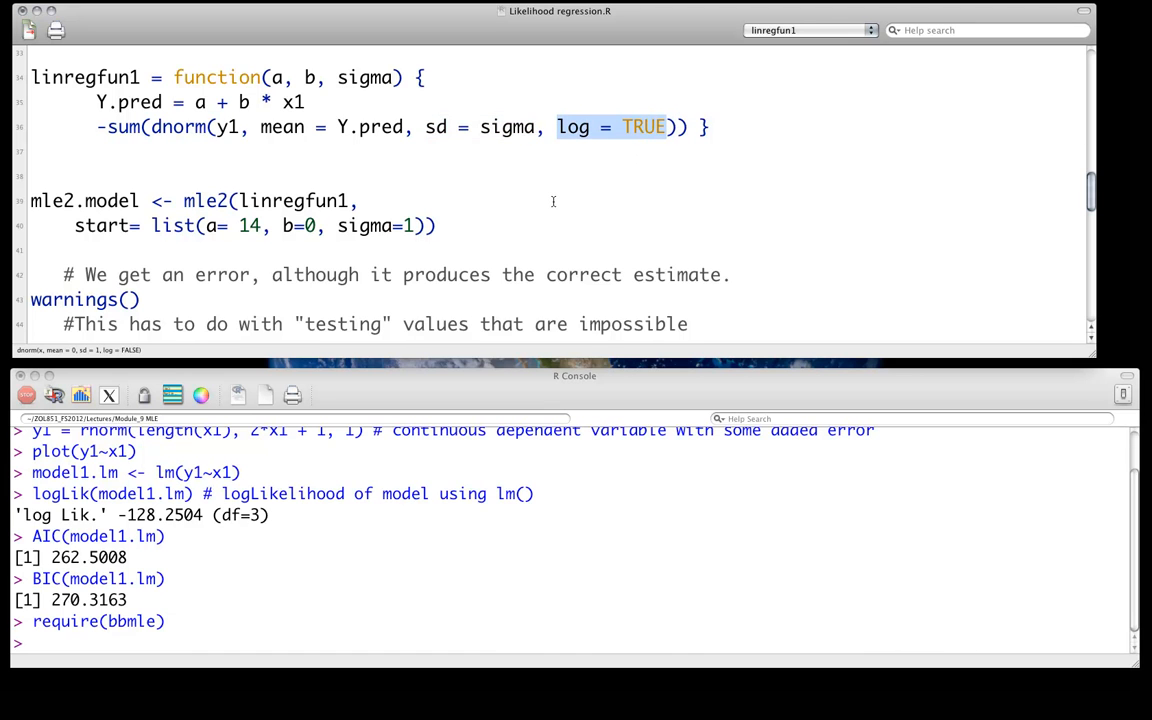
mouse_move(186, 145)
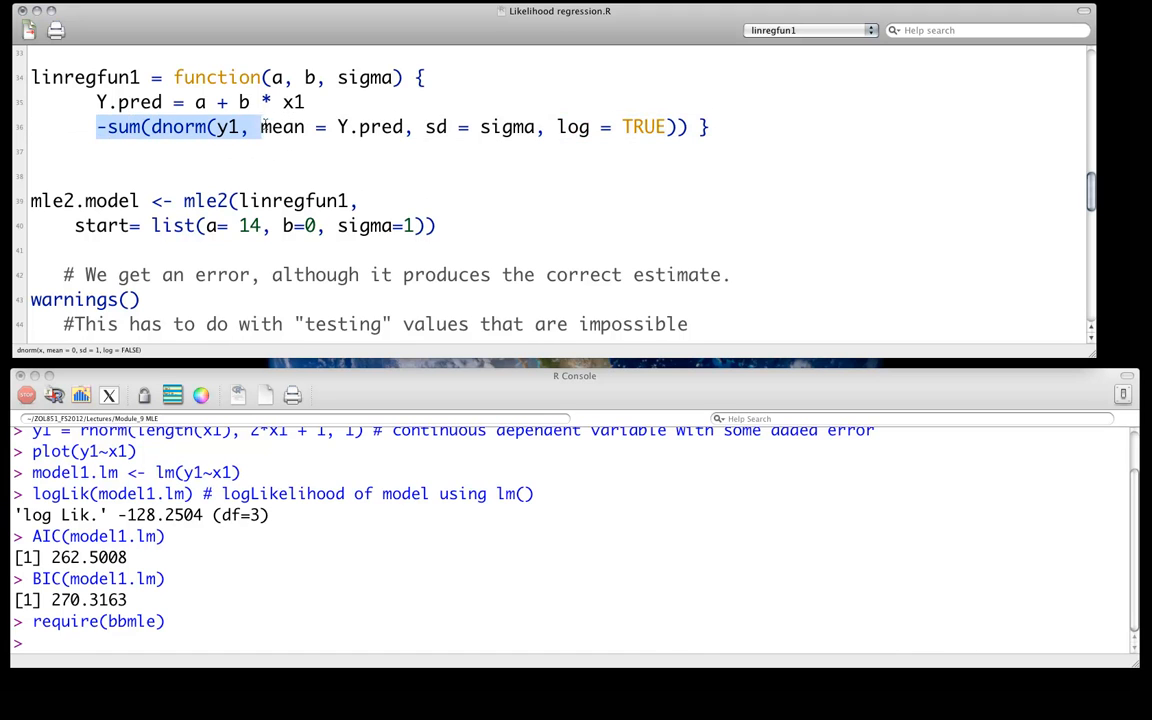
drag(259, 127, 437, 127)
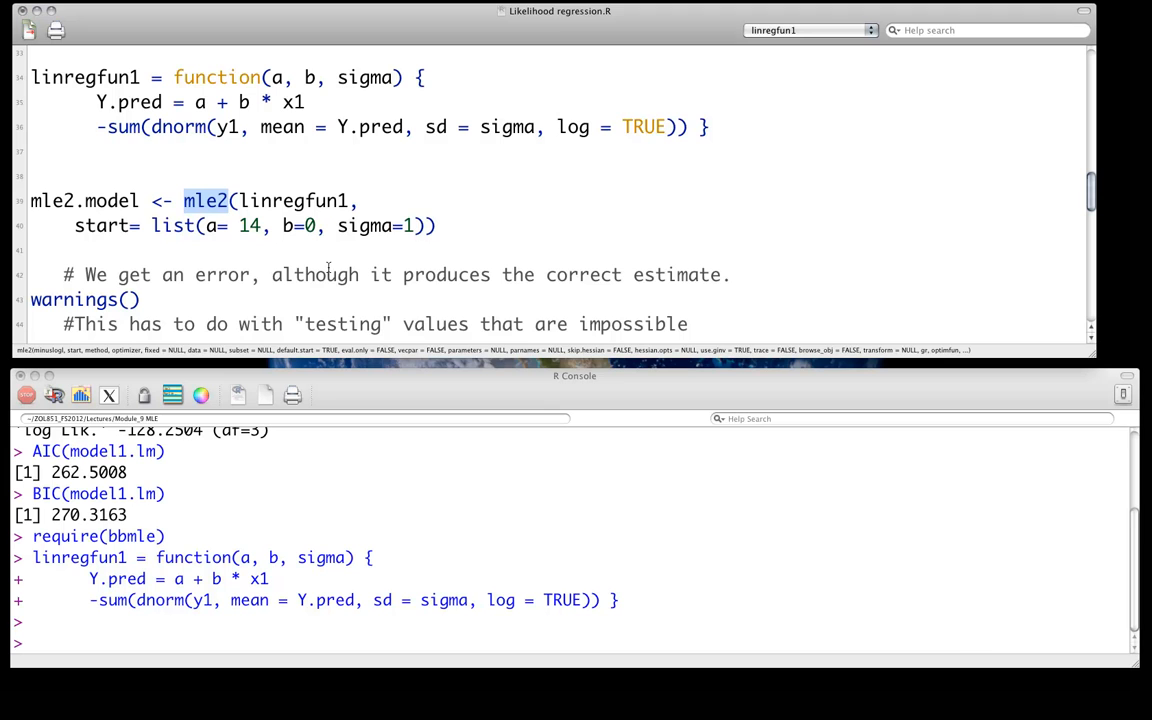
mouse_move(340, 255)
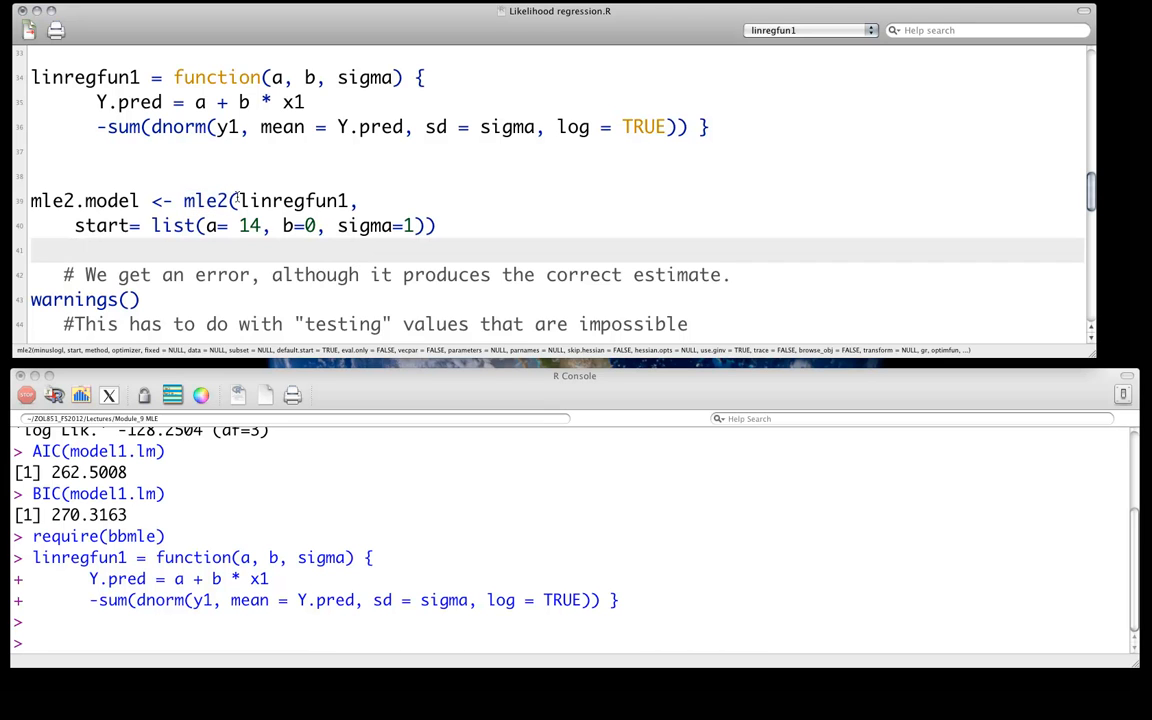
double_click(294, 201)
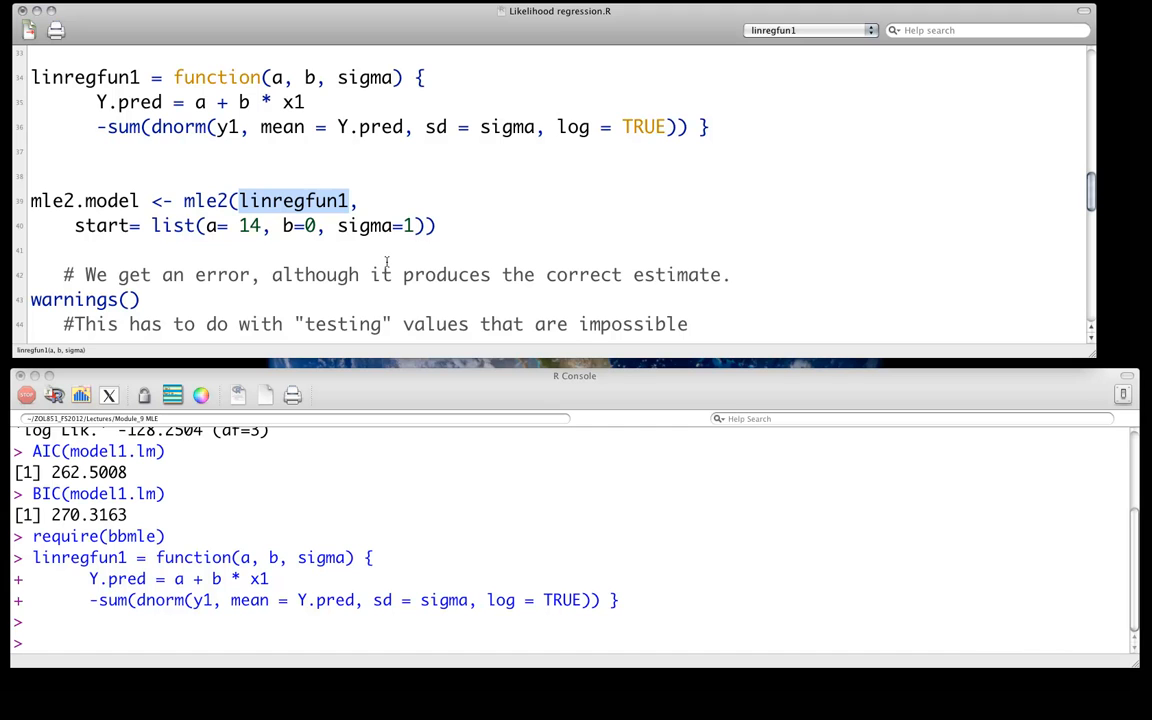
mouse_move(294, 266)
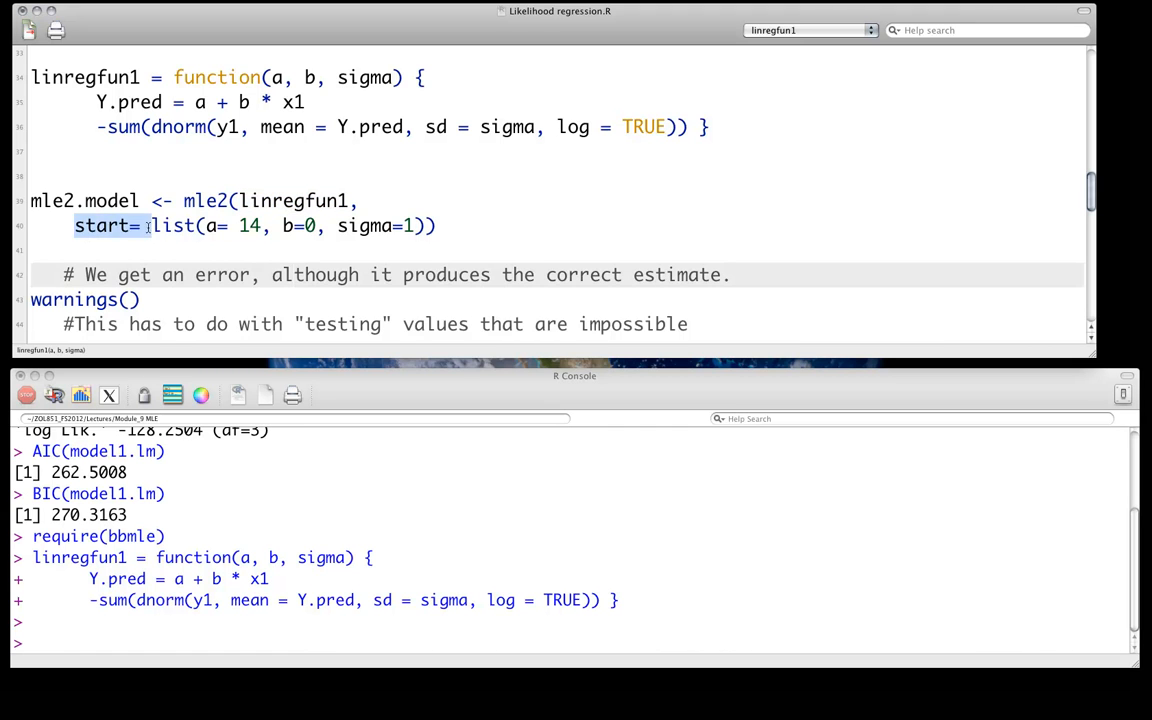
drag(148, 225, 424, 225)
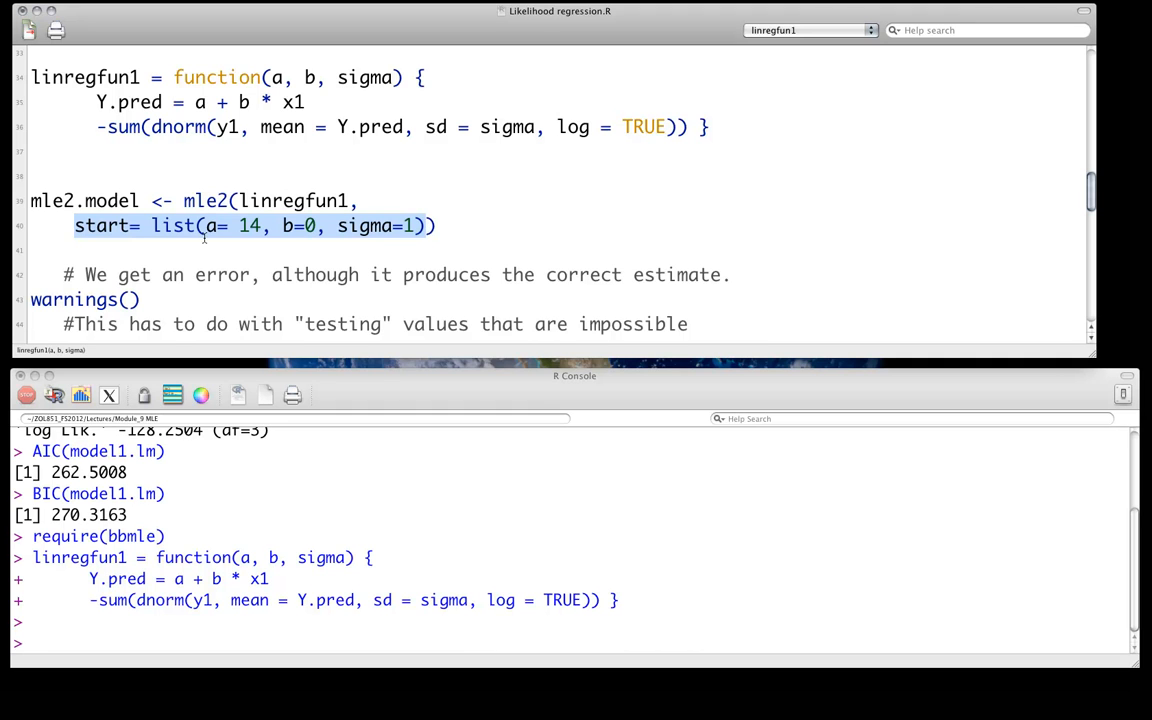
Run the mle2 fit of linregfun1 with start a=14, b=0, sigma=1, giving NaN warnings.
drag(200, 225, 461, 216)
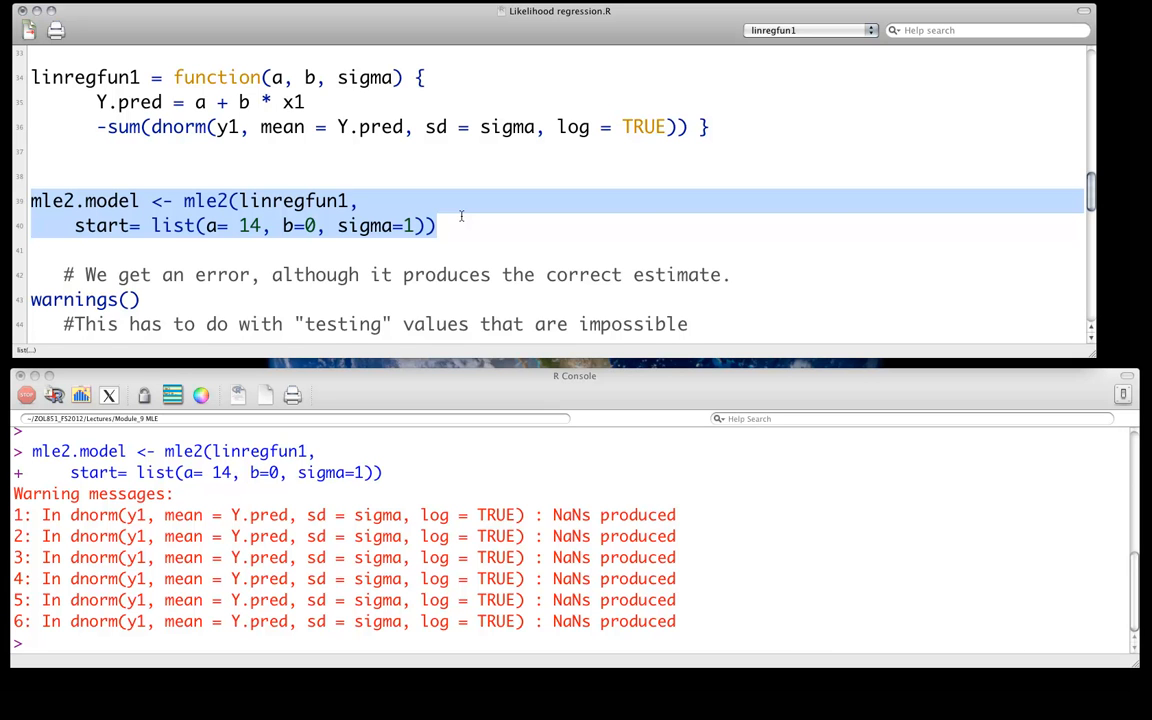
mouse_move(459, 215)
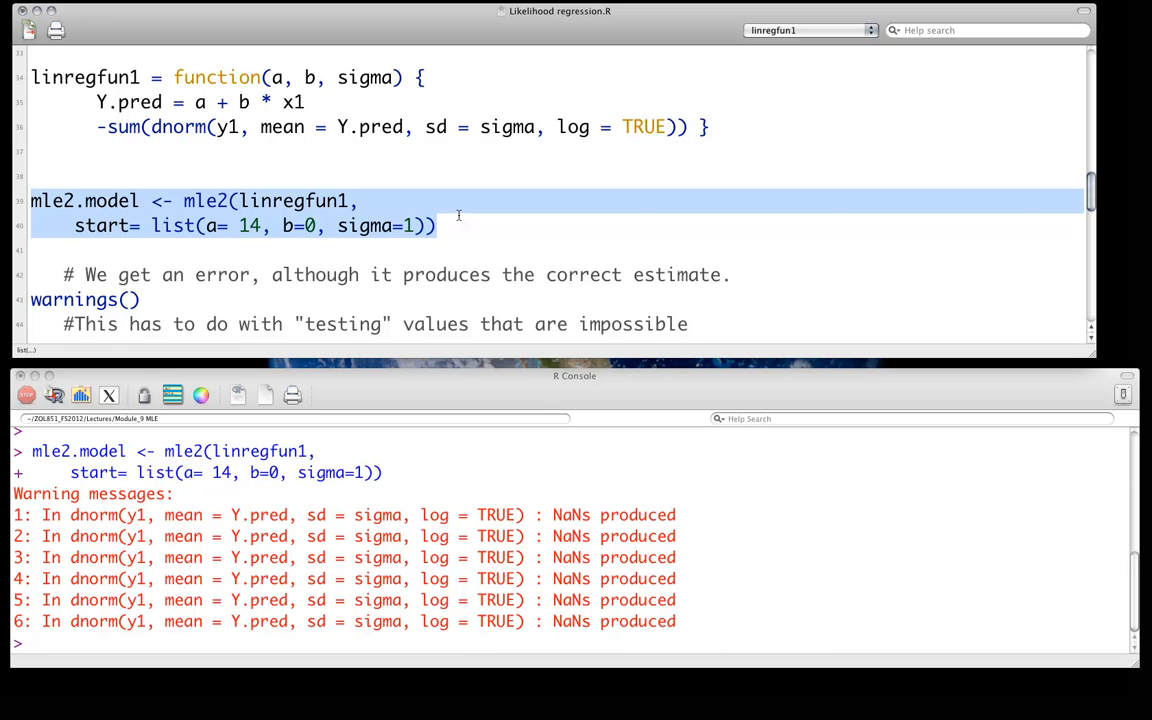
mouse_move(203, 188)
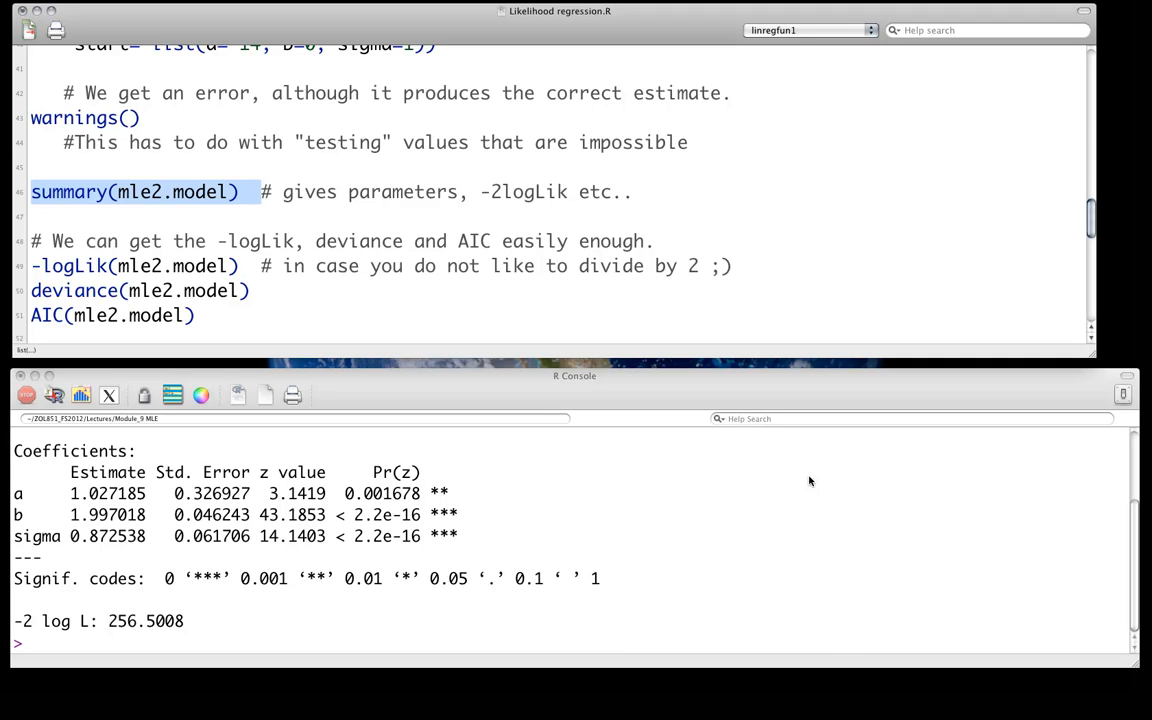
mouse_move(328, 615)
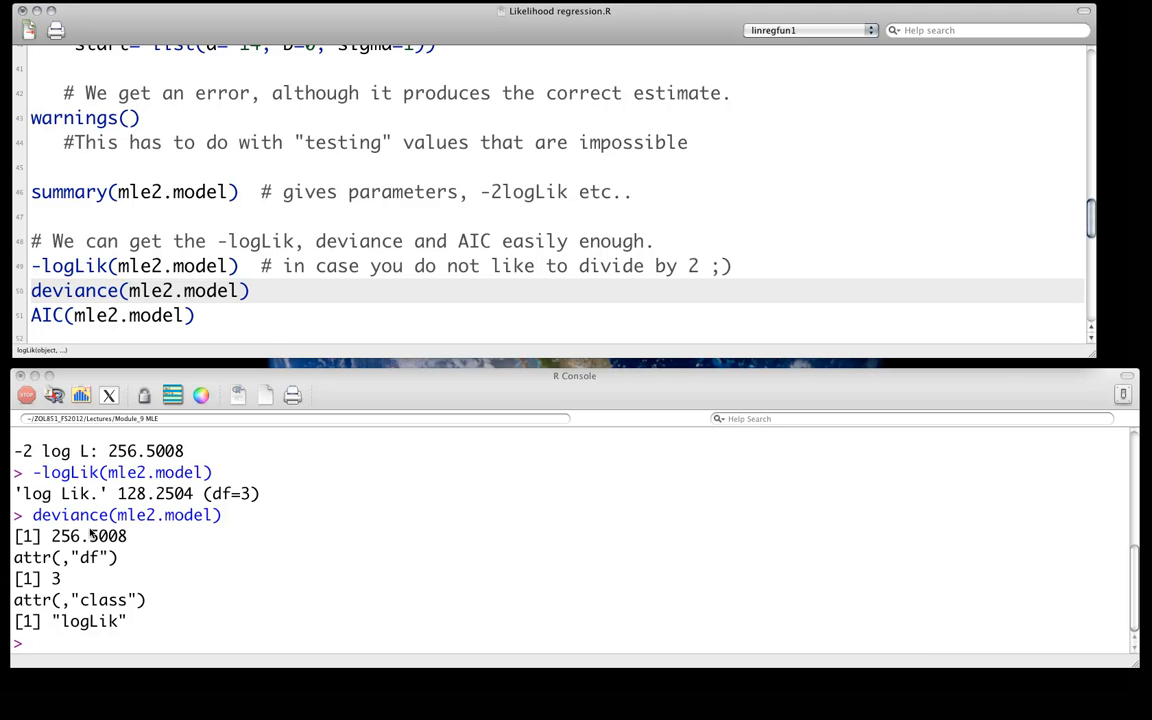
Run AIC(mle2.model) and AIC(model1.lm), both returning 262.5008.
double_click(45, 578)
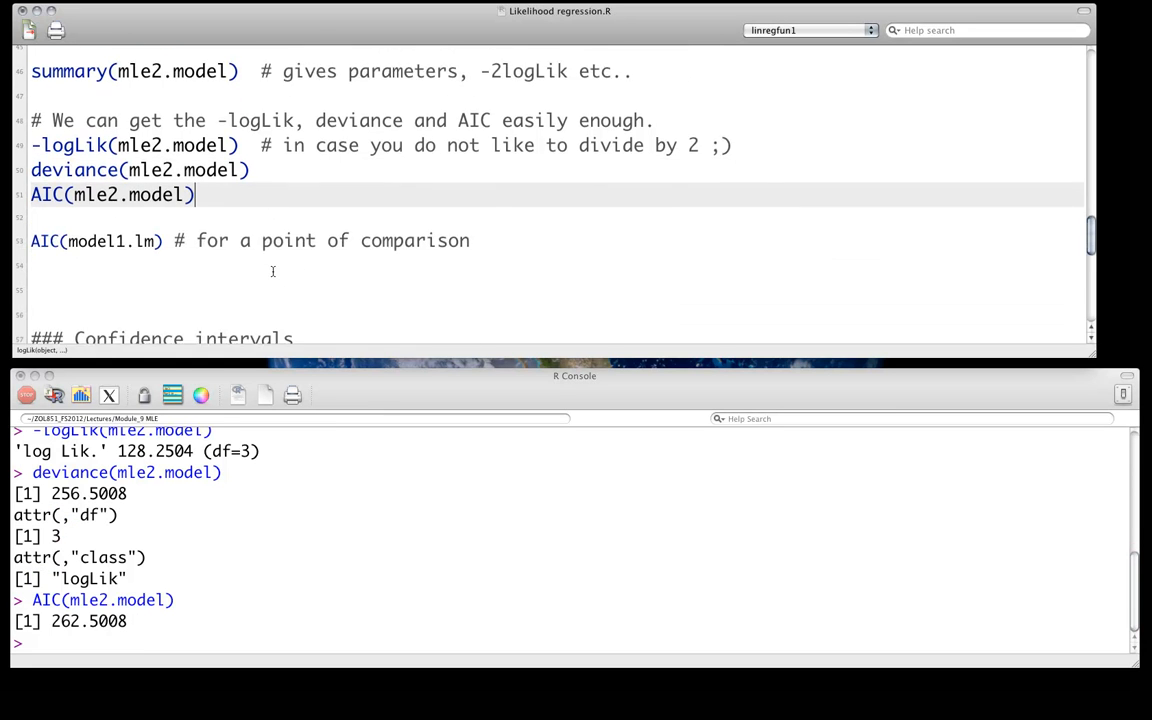
scroll(down, 3)
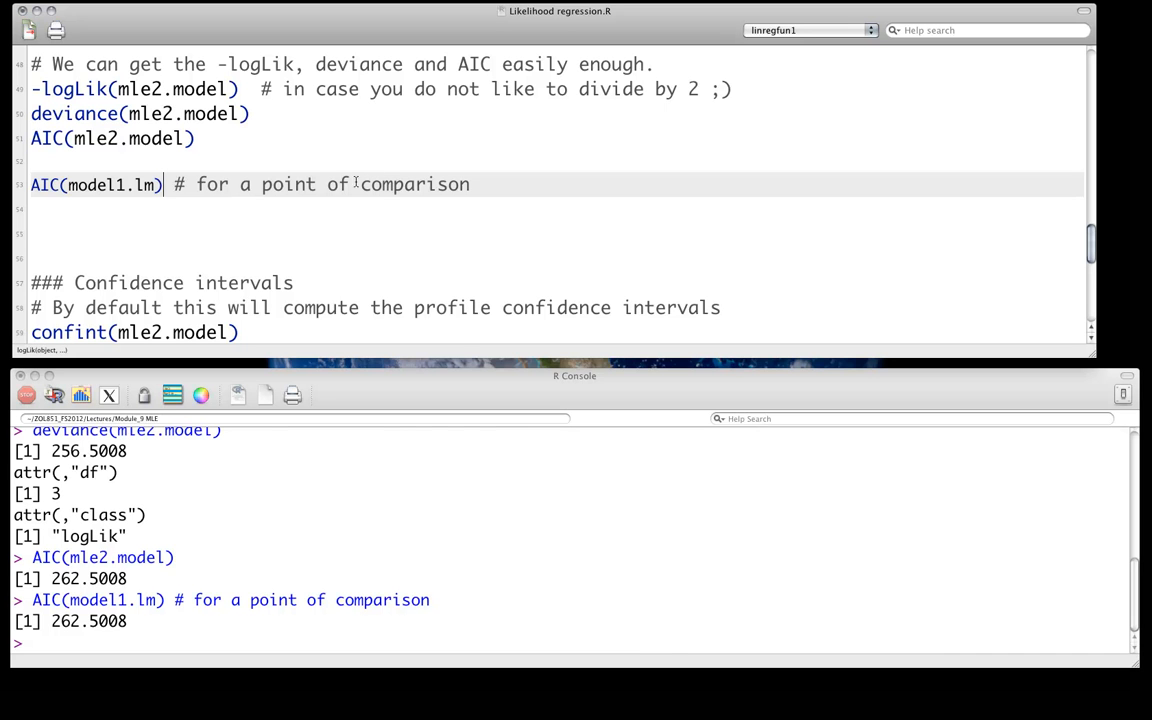
scroll(down, 3)
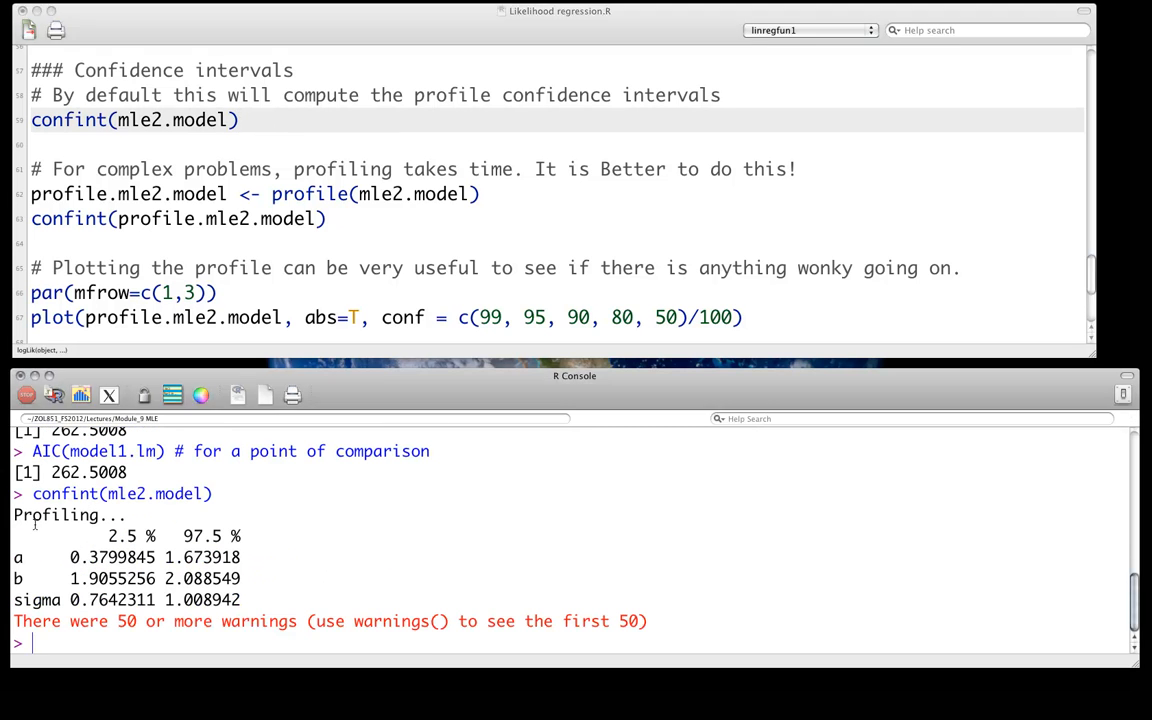
After confint(mle2.model), run the profile.mle2.model <- profile(mle2.model) assignment.
double_click(57, 514)
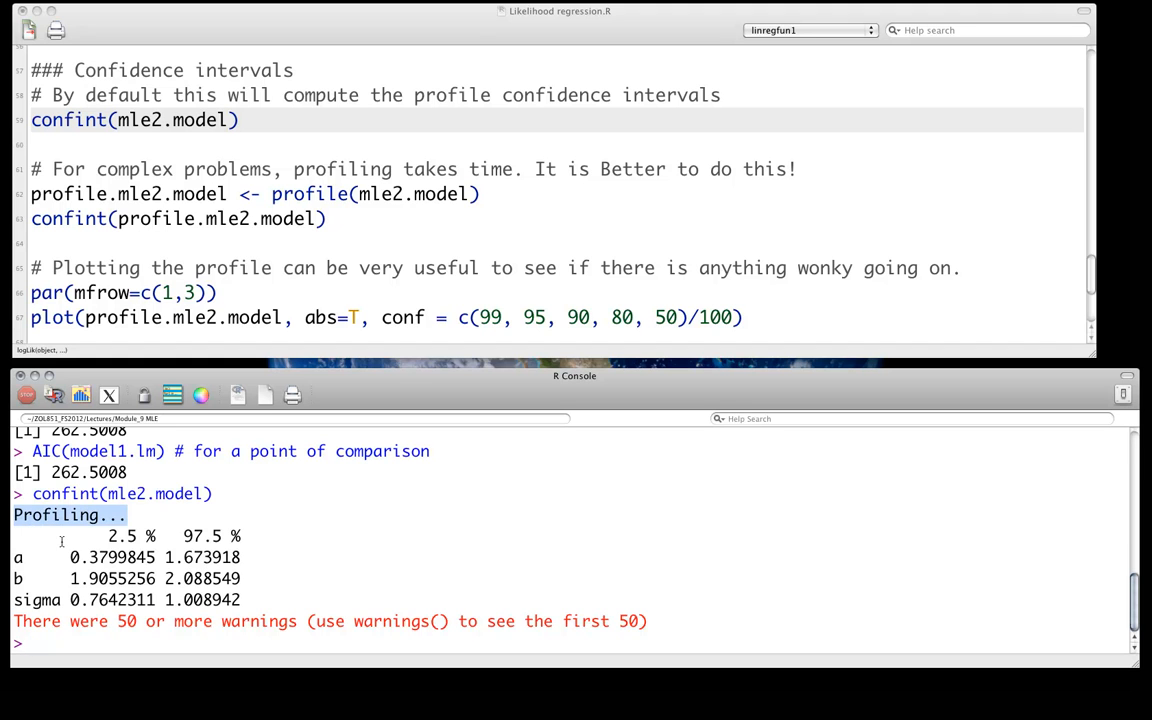
drag(62, 540, 258, 598)
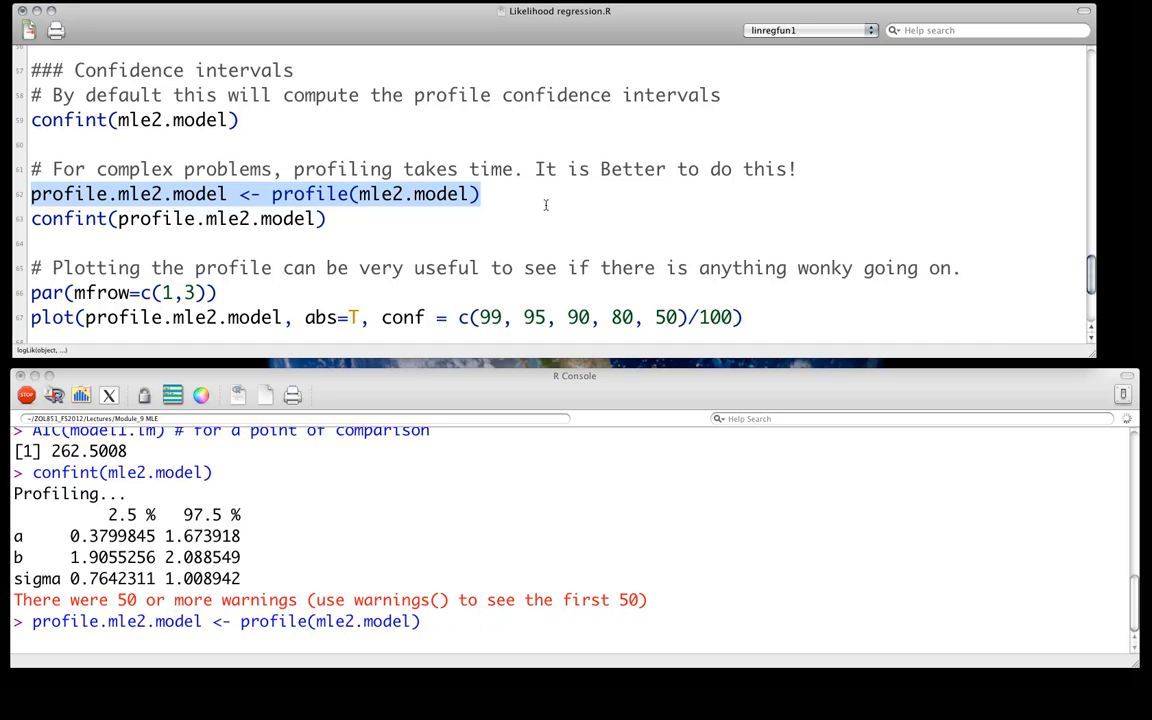
Run confint(profile.mle2.model), returning a 0.38–1.67, b 1.91–2.09, sigma 0.76–1.01.
key(Return)
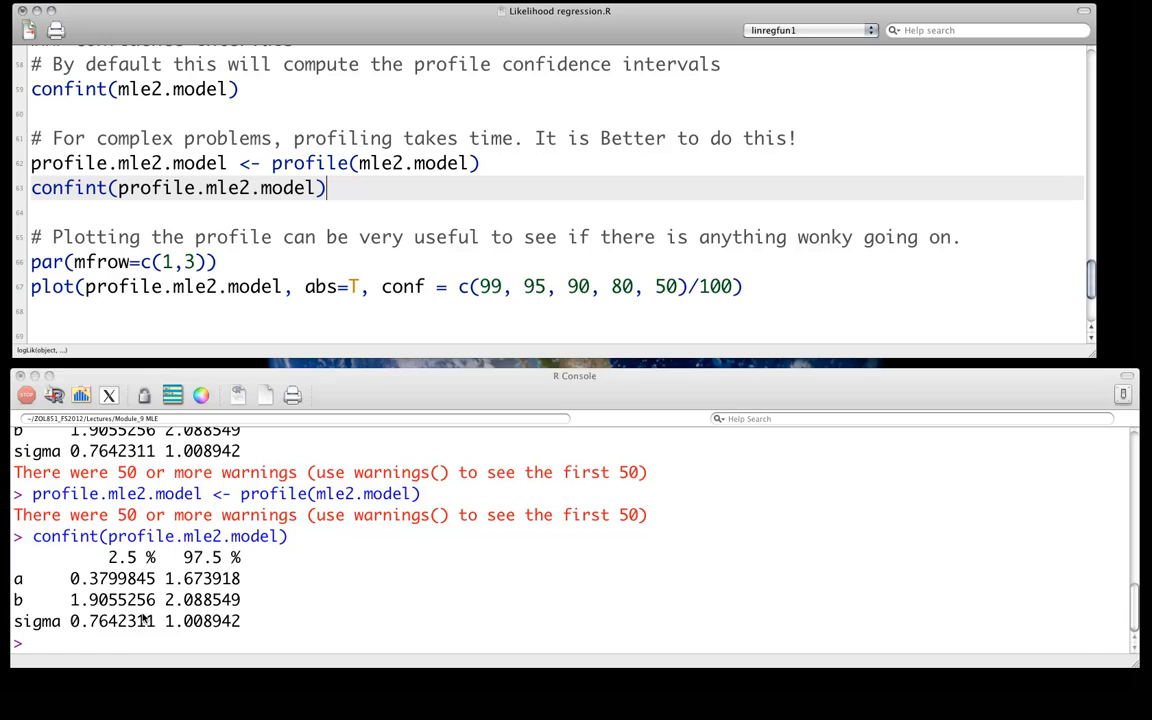
Run confint(model1.lm) in the console for comparison, then clear the console output.
text(confint)
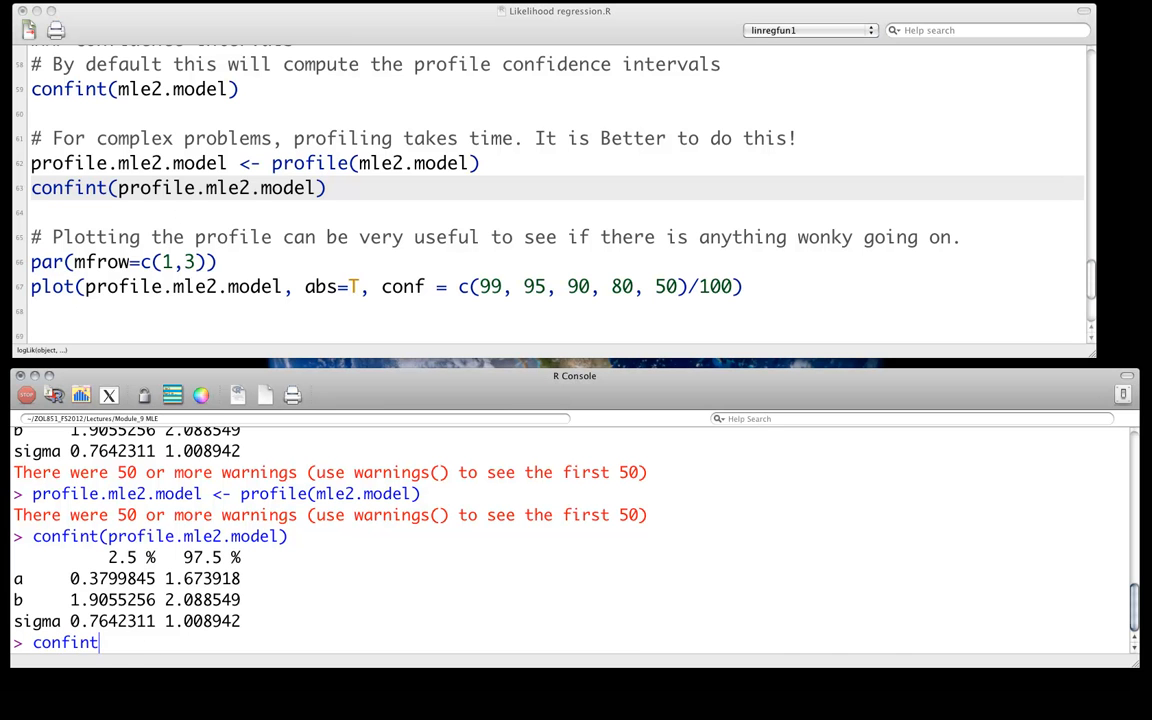
text((model))
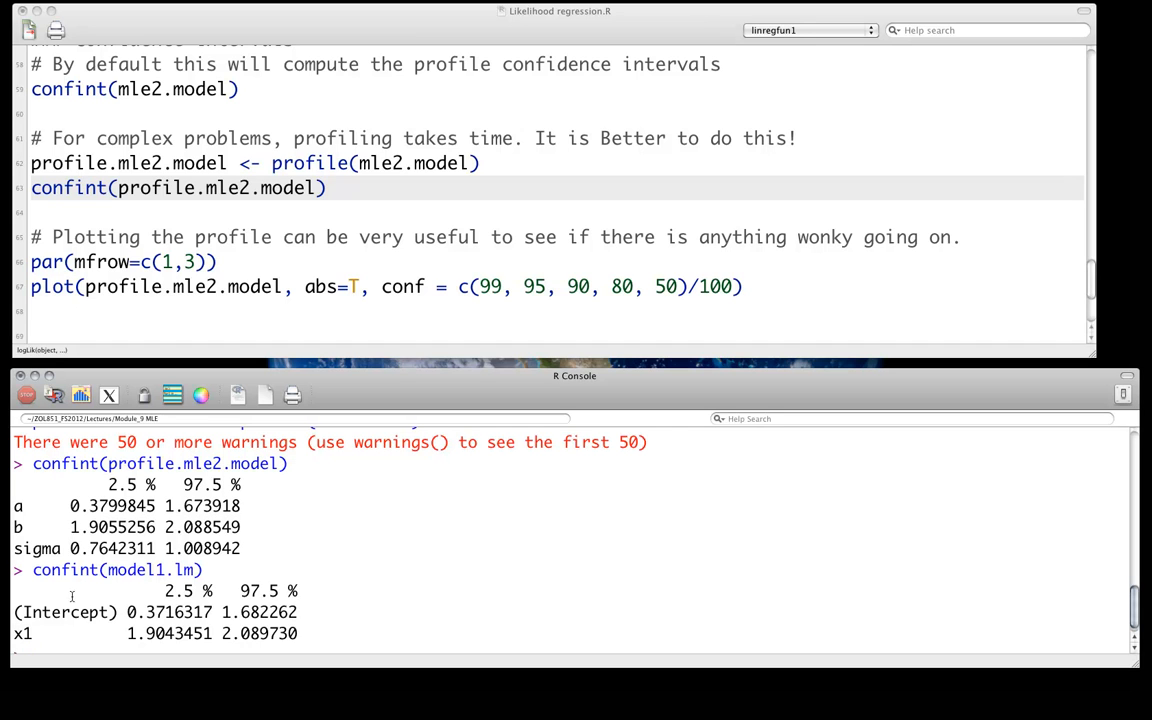
drag(575, 375, 580, 305)
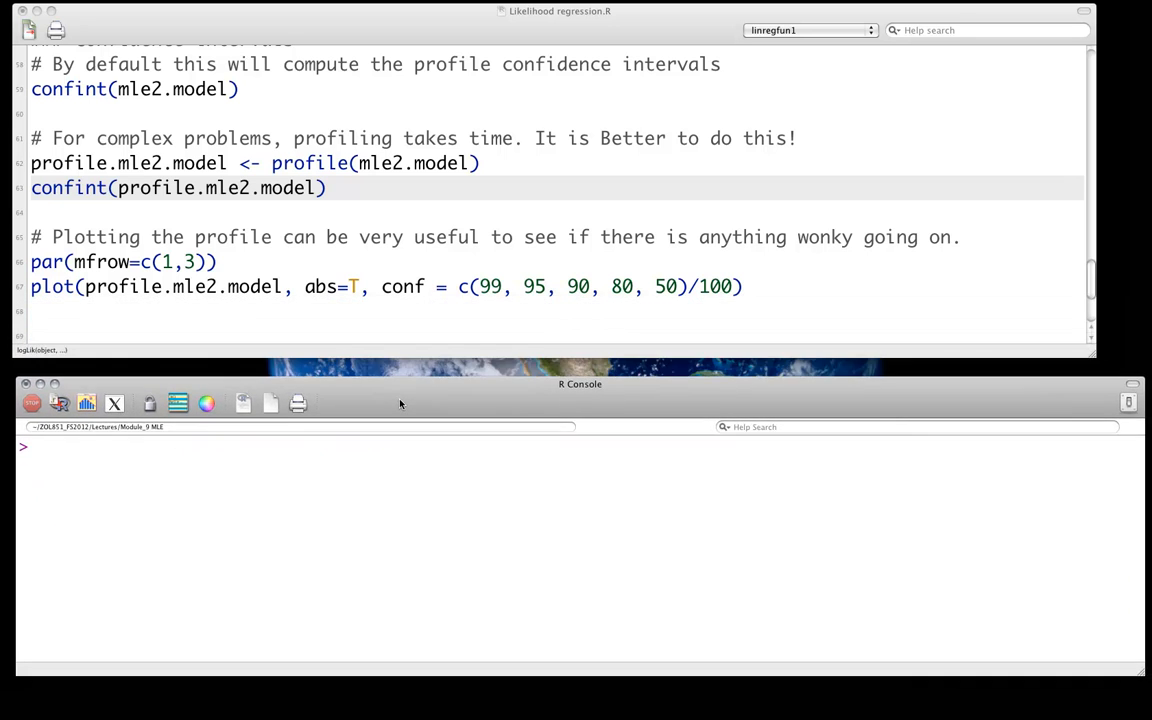
click(327, 188)
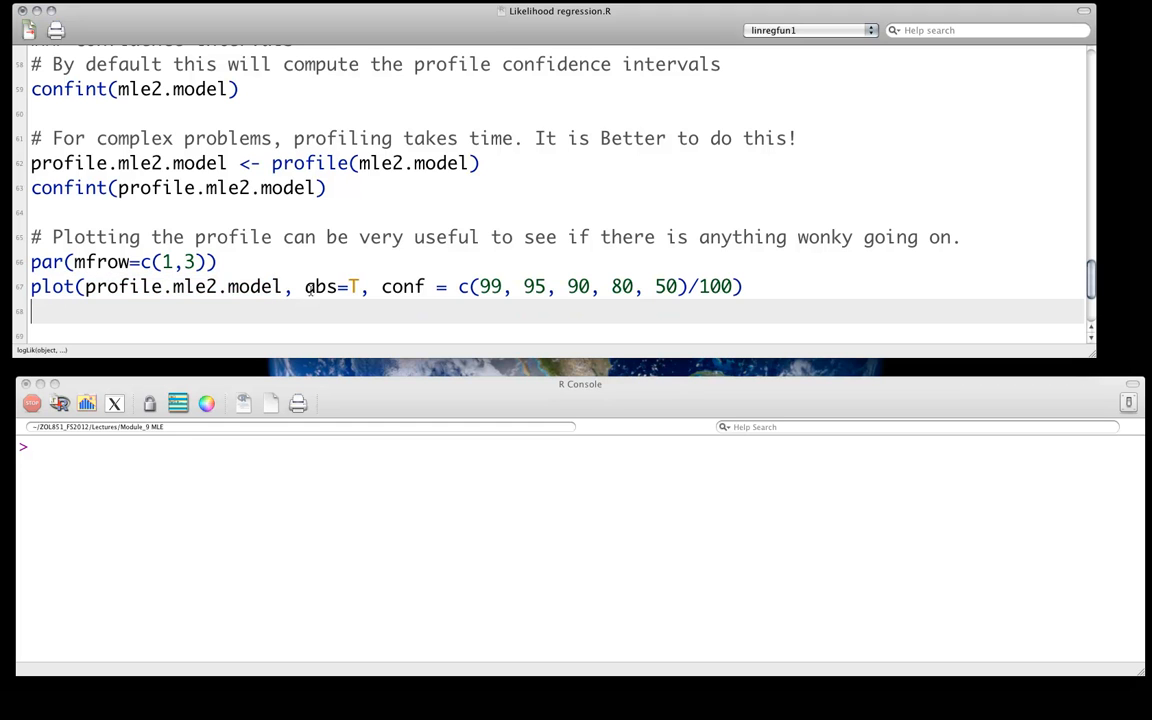
Run par(mfrow=c(1,3)) and the profile plot of a, b, sigma, then resize the Quartz window.
double_click(320, 287)
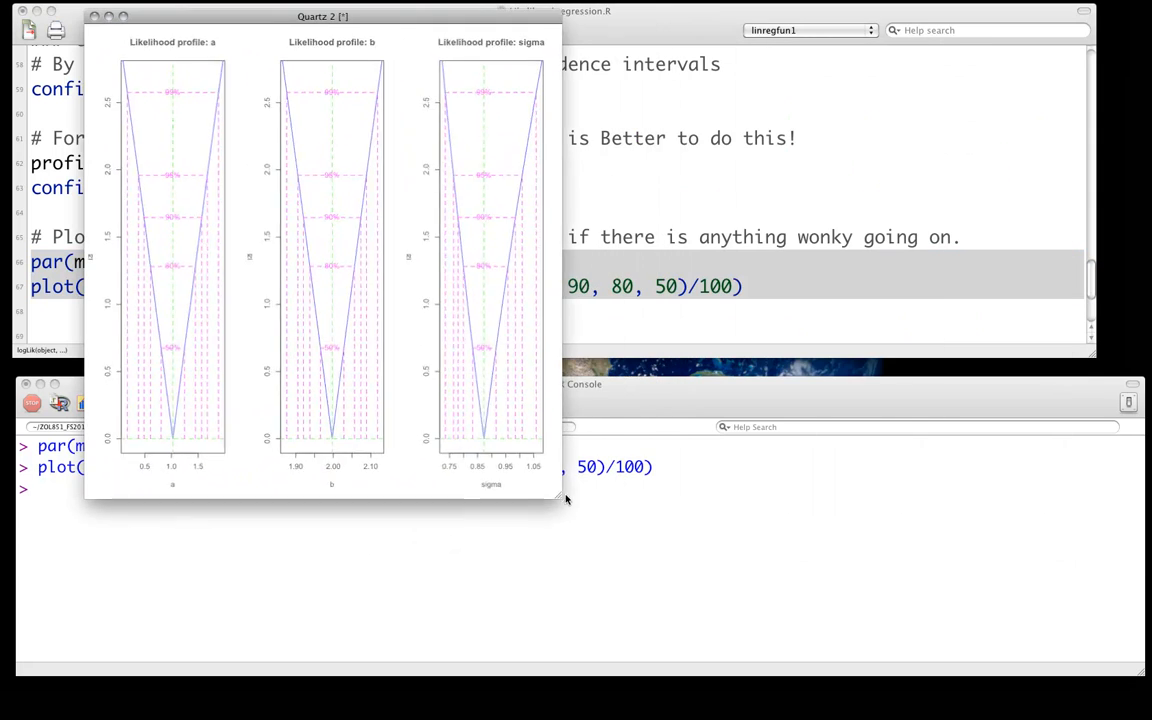
drag(565, 500, 900, 578)
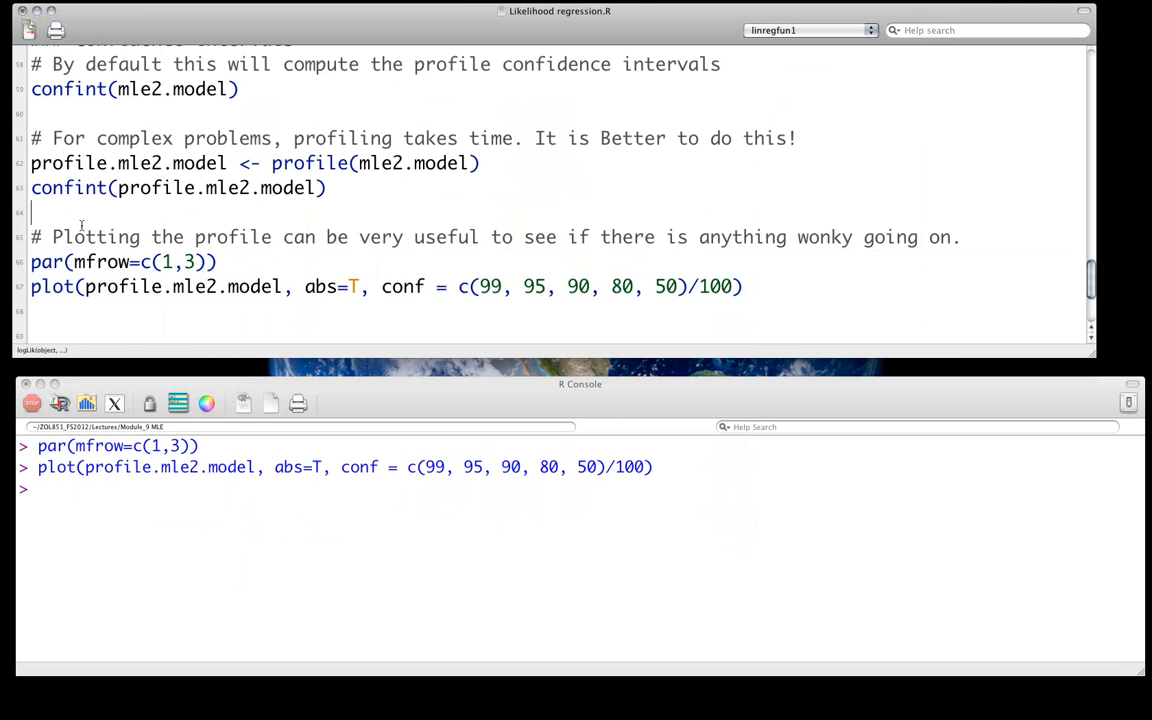
Run vcov(mle2.model) to show the a, b, sigma covariance matrix, then select sqrt(vcov(mle2.model)[1,1]).
scroll(down, 3)
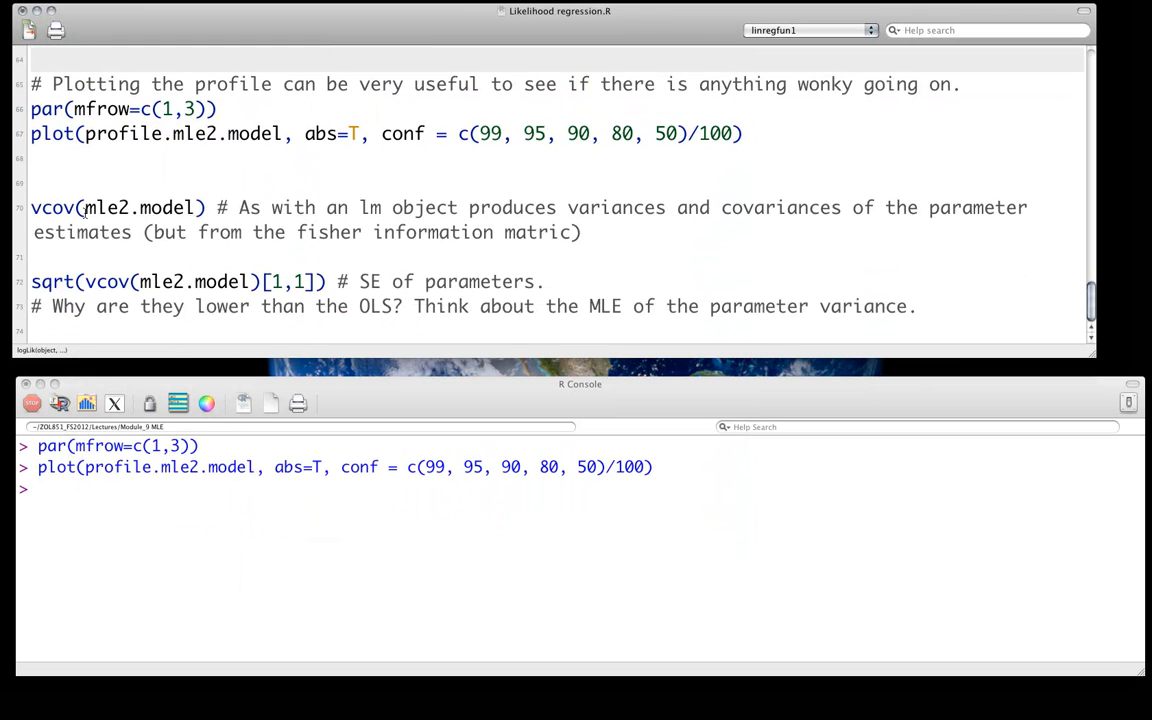
double_click(113, 207)
text(x)
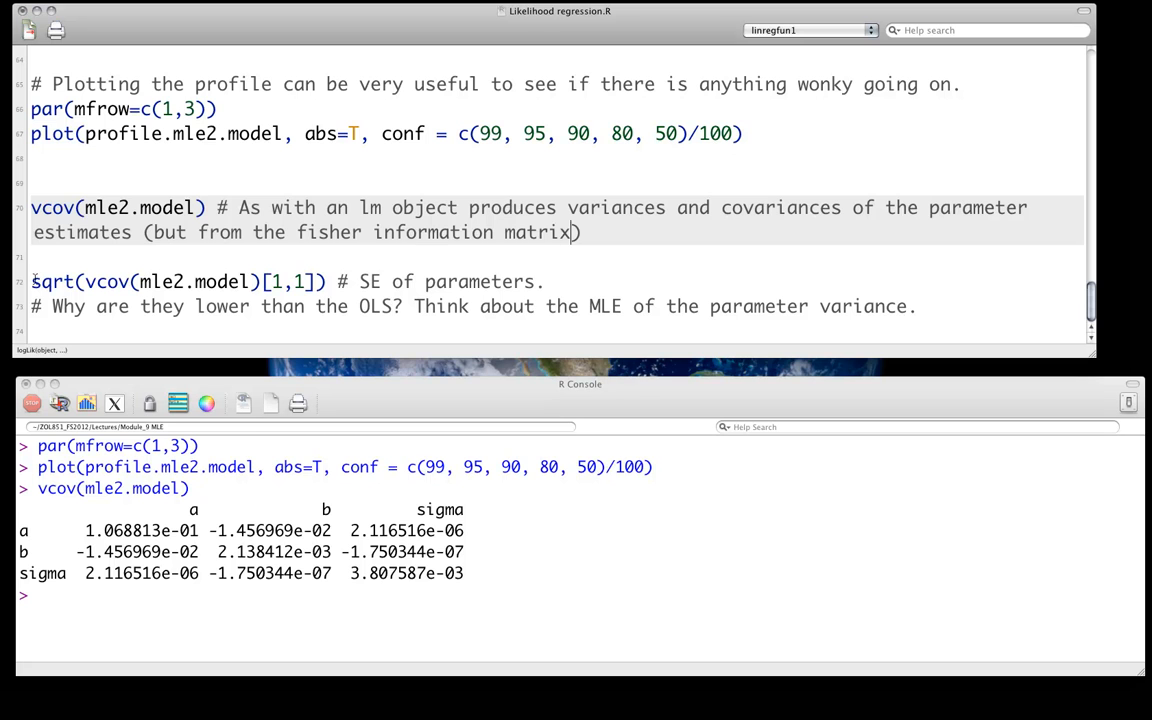
drag(30, 281, 325, 281)
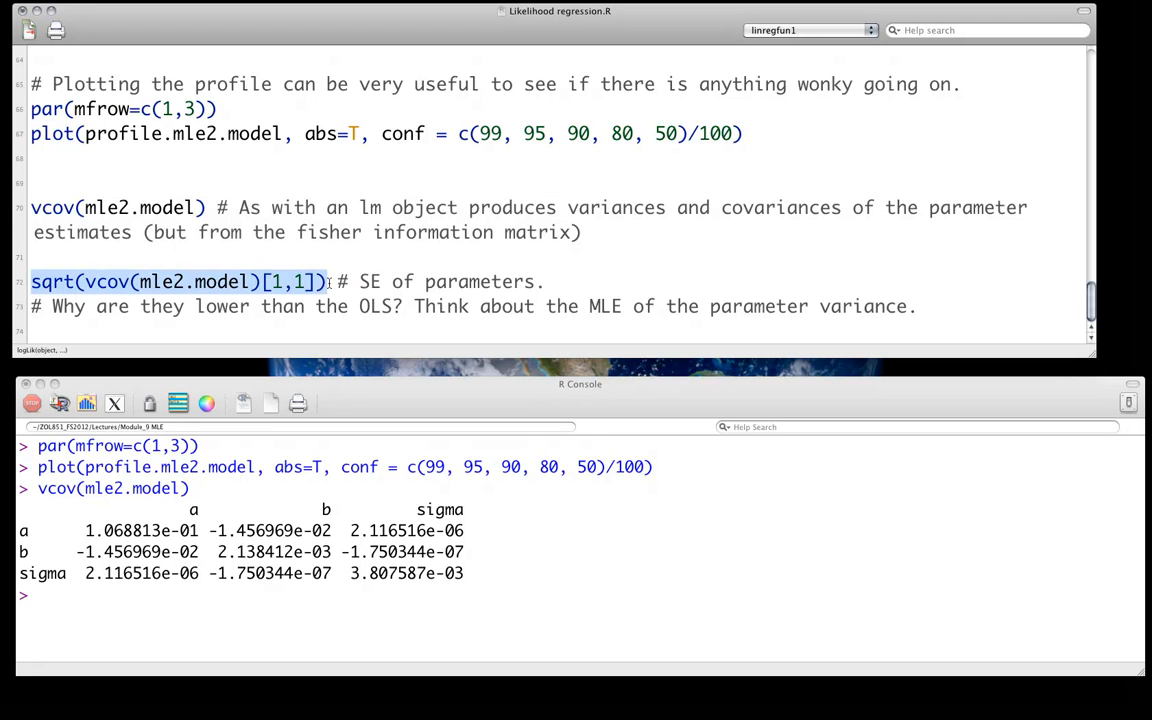